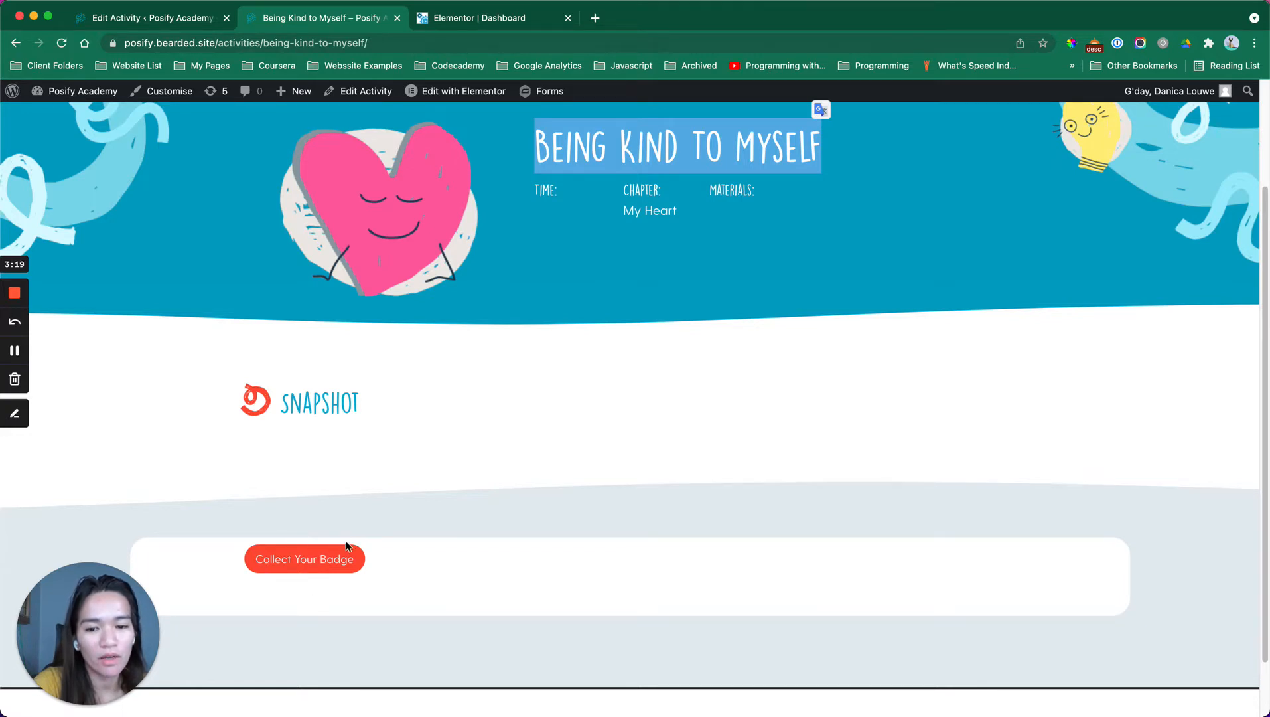
Finish the fourth Collect Your Badge Shortcode widget and leave the Elementor template tab
left_click(304, 559)
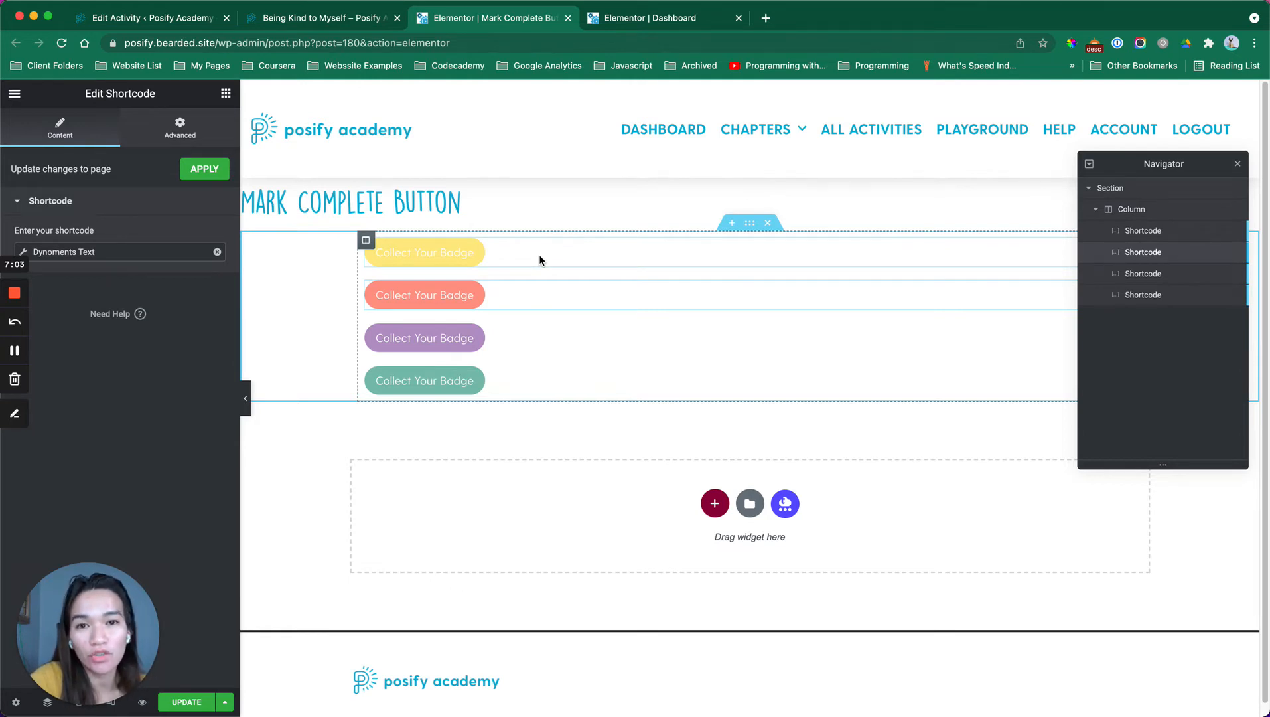
left_click(150, 17)
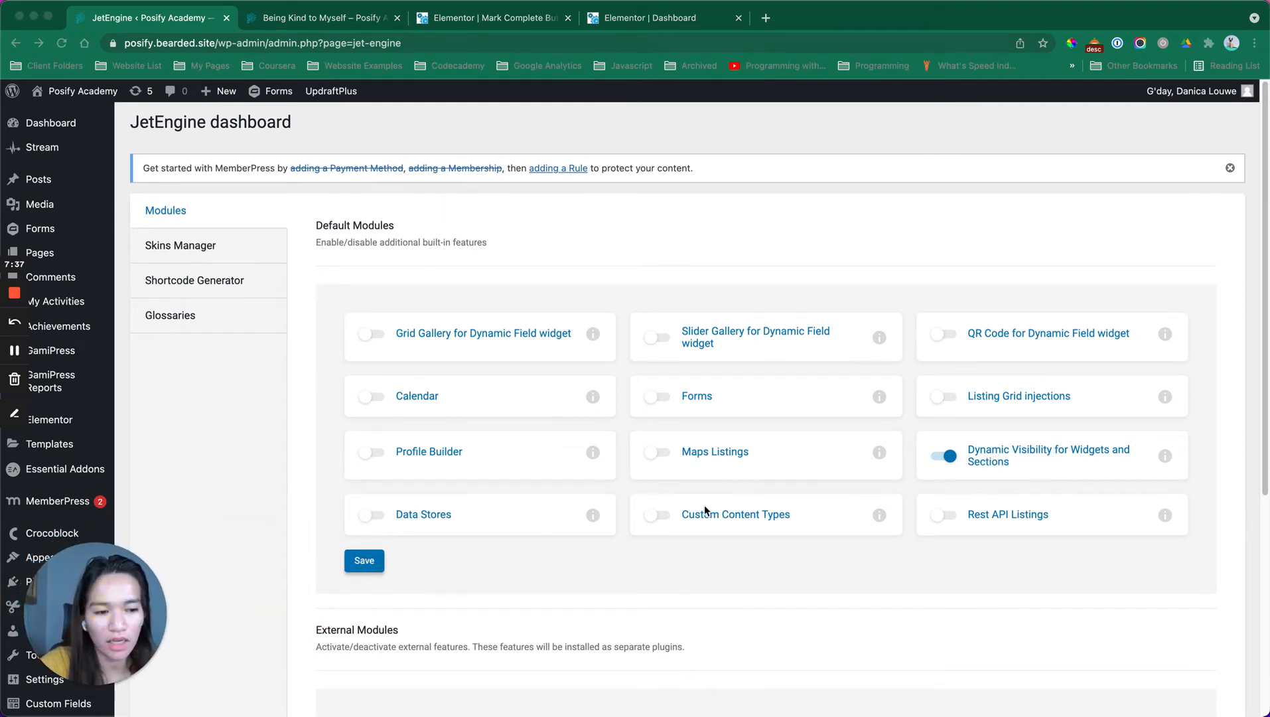
Save the enabled Dynamic Visibility module and move to a fresh browser tab
left_click(491, 17)
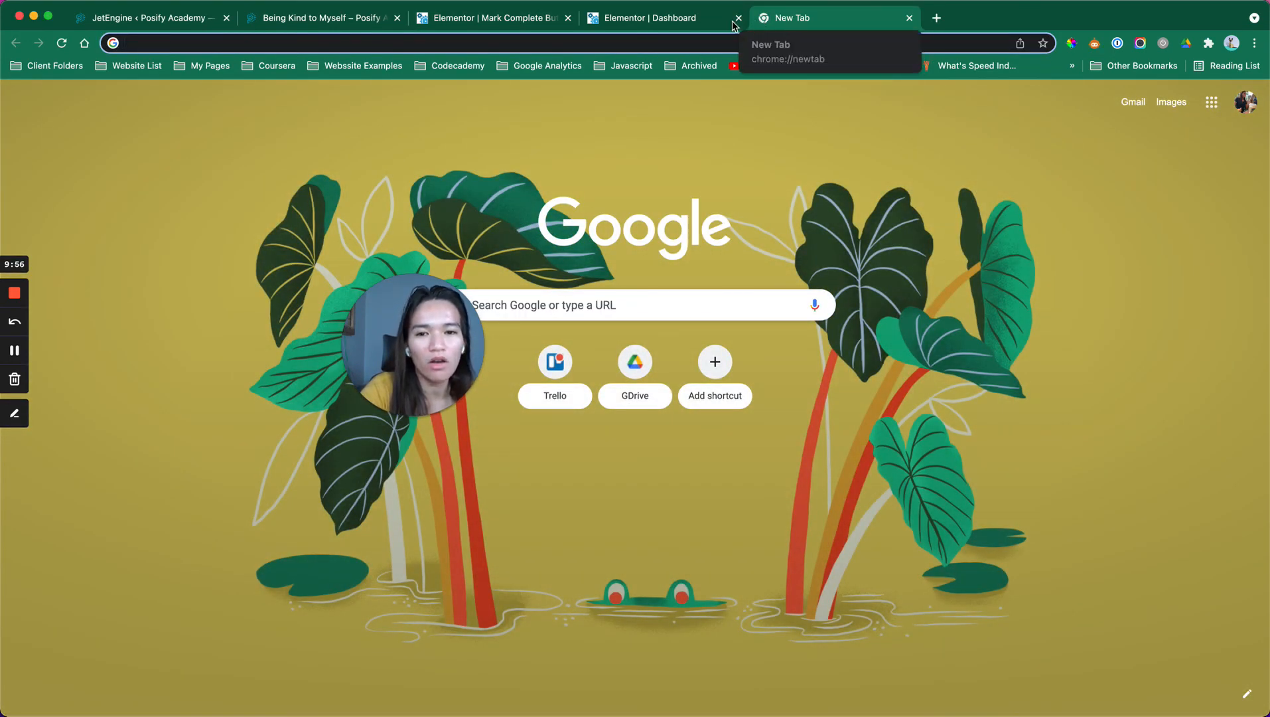
Switch to the live Being Kind to Myself activity page in Posify Academy
left_click(321, 18)
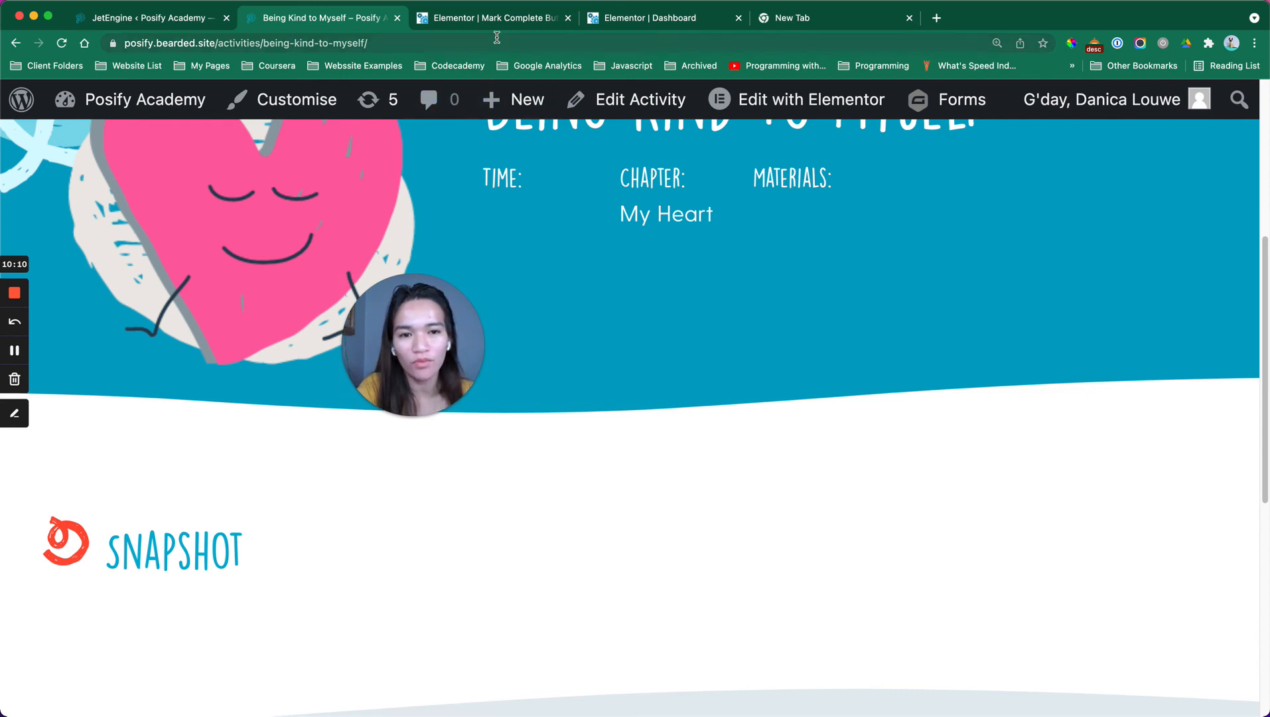